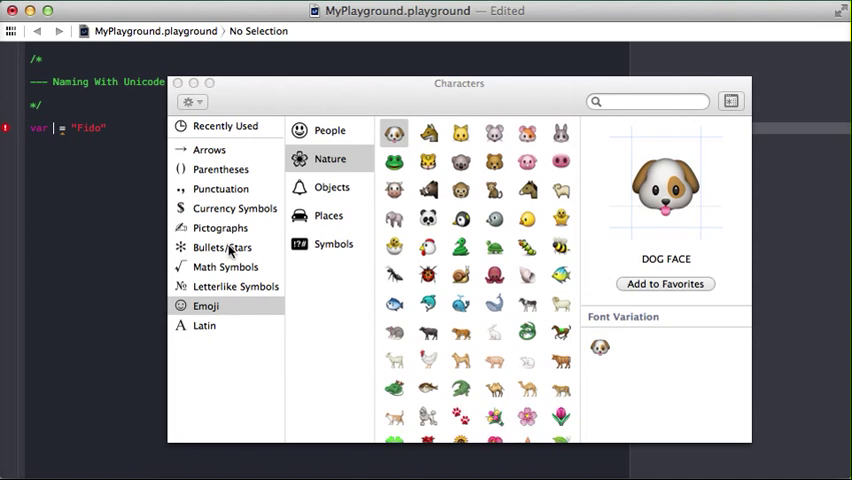
pyautogui.moveTo(318, 160)
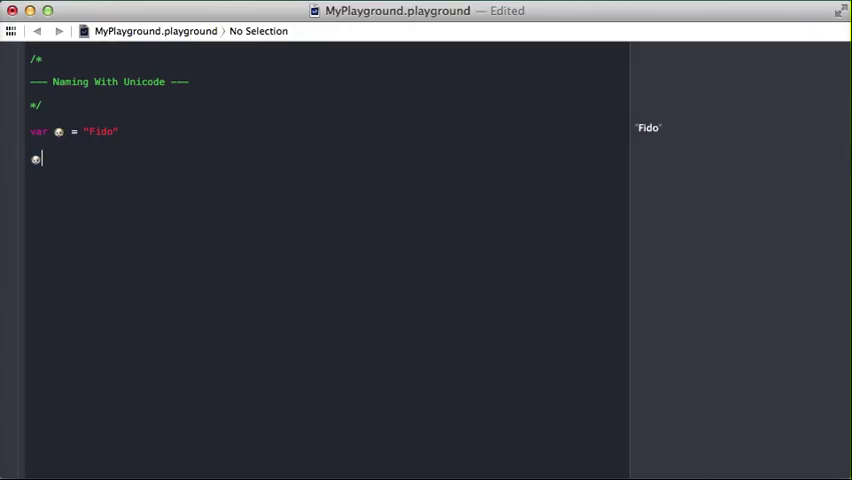
# Step: Assign "Sean" to the dog emoji variable on the new line
pyautogui.write('= "')
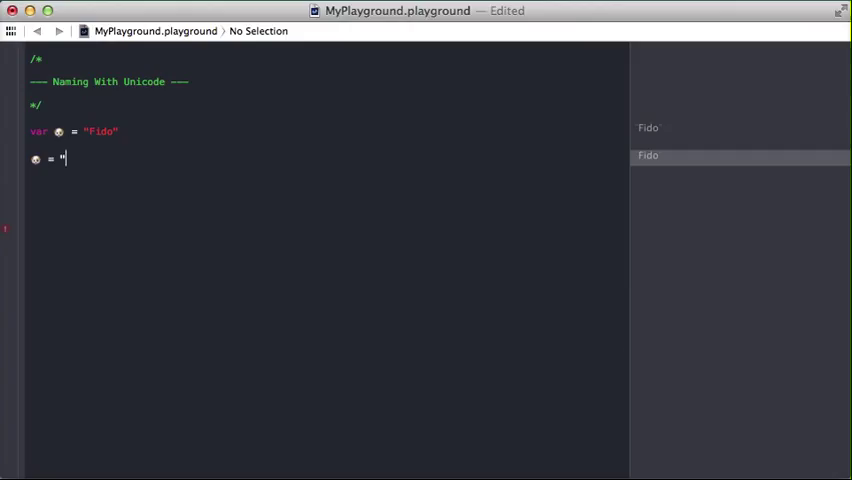
pyautogui.write('Sean')
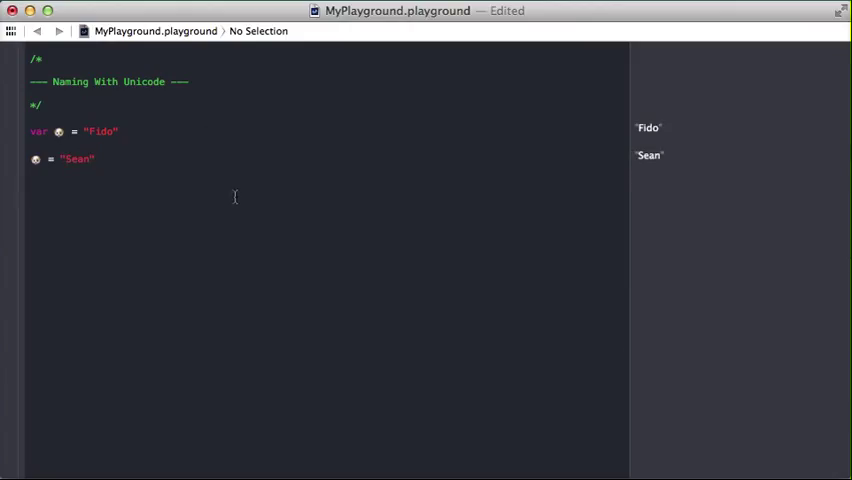
pyautogui.click(30, 195)
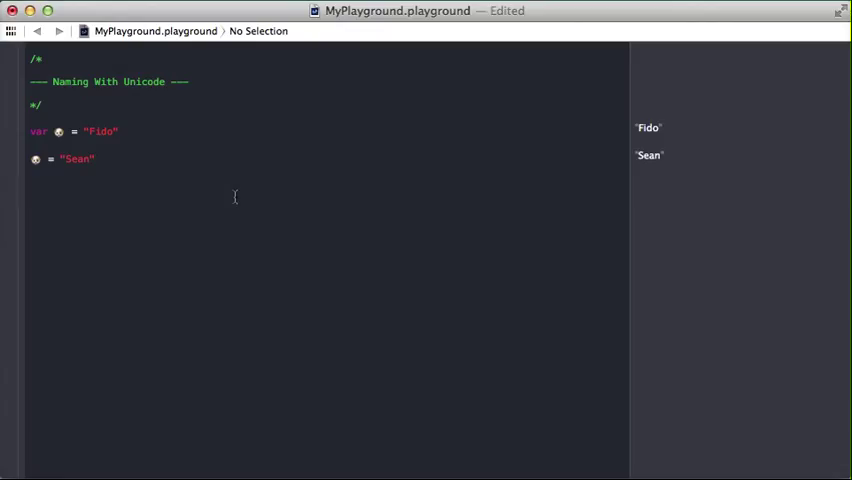
pyautogui.click(30, 195)
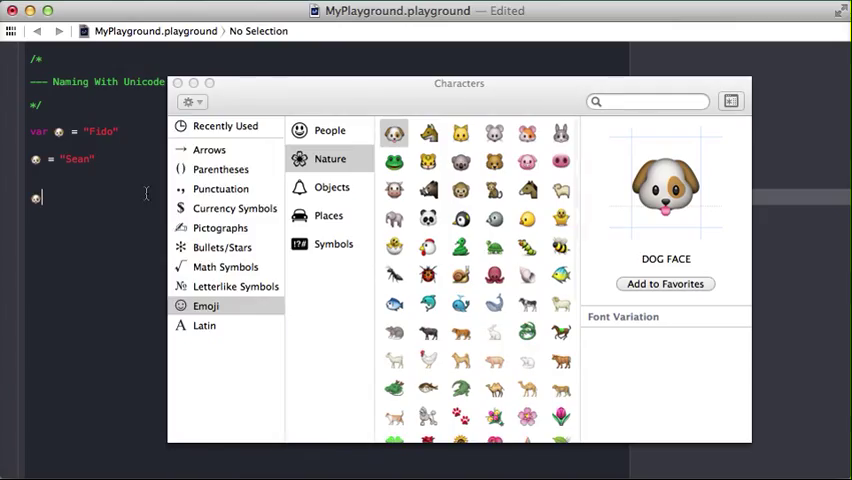
# Step: Insert the DOG FACE emoji on a new line and close the Characters window
pyautogui.click(331, 187)
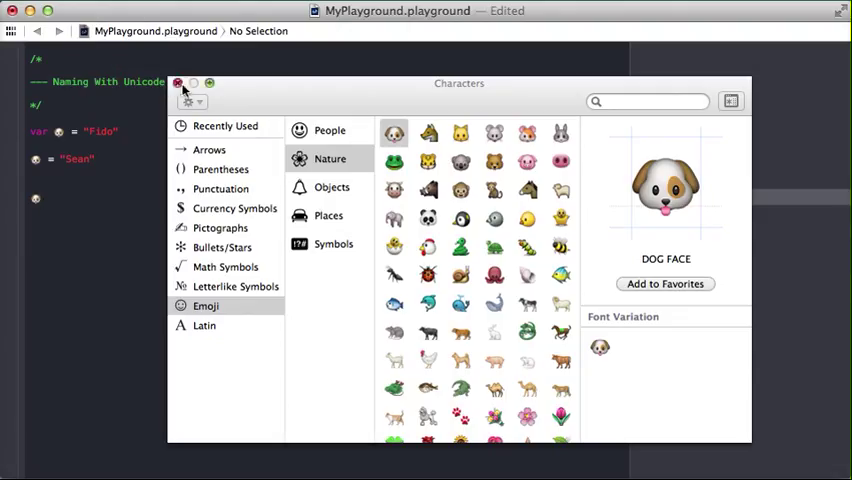
pyautogui.click(178, 83)
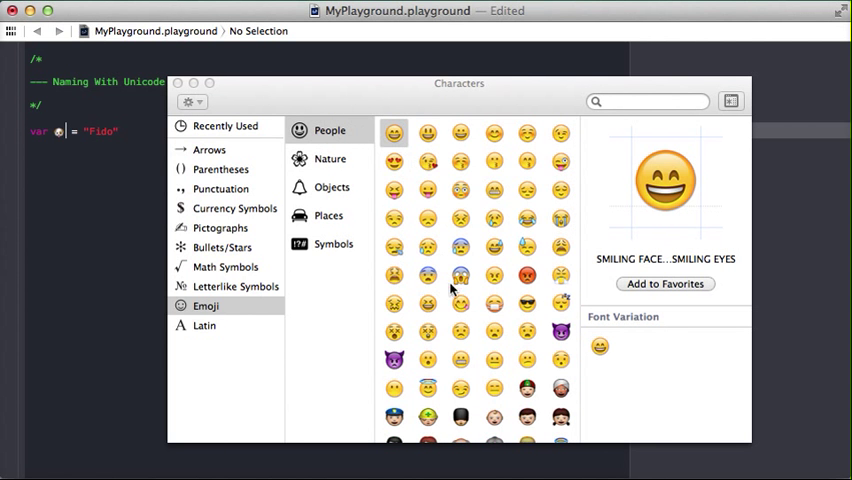
# Step: Append more emoji, including EXTRATERRESTRIAL ALIEN, to the Fido variable's name
pyautogui.scroll(-3)
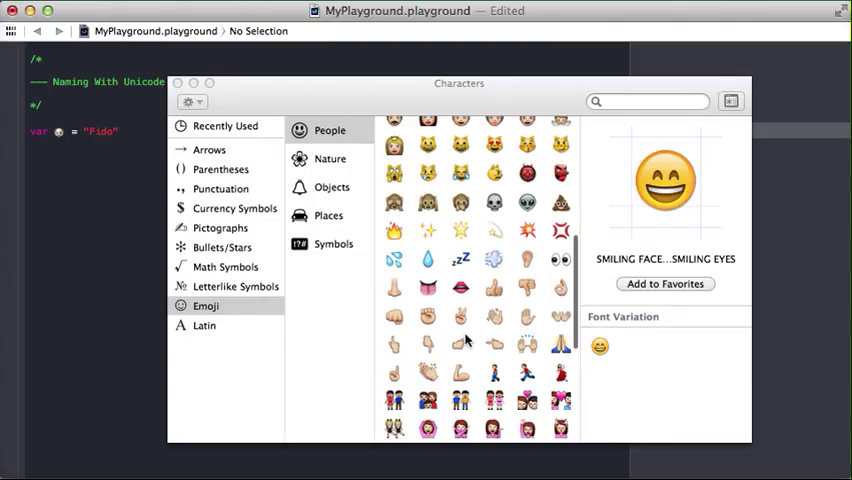
pyautogui.click(560, 204)
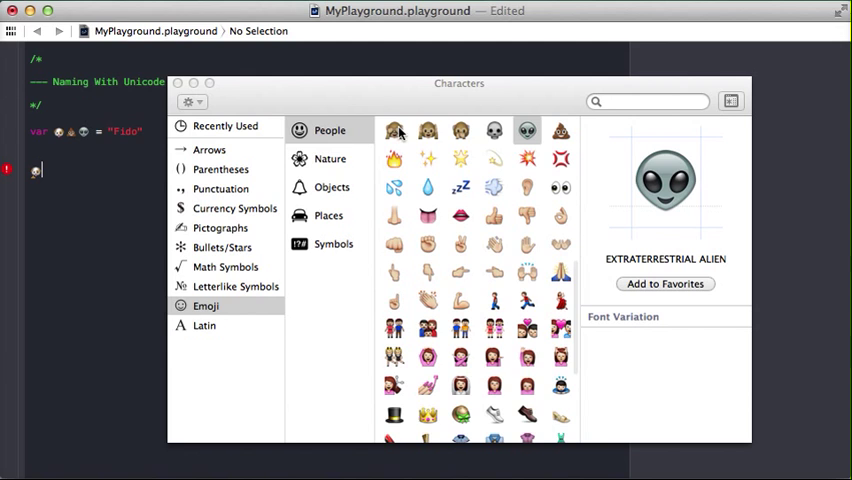
pyautogui.click(225, 125)
pyautogui.write('いぬ')
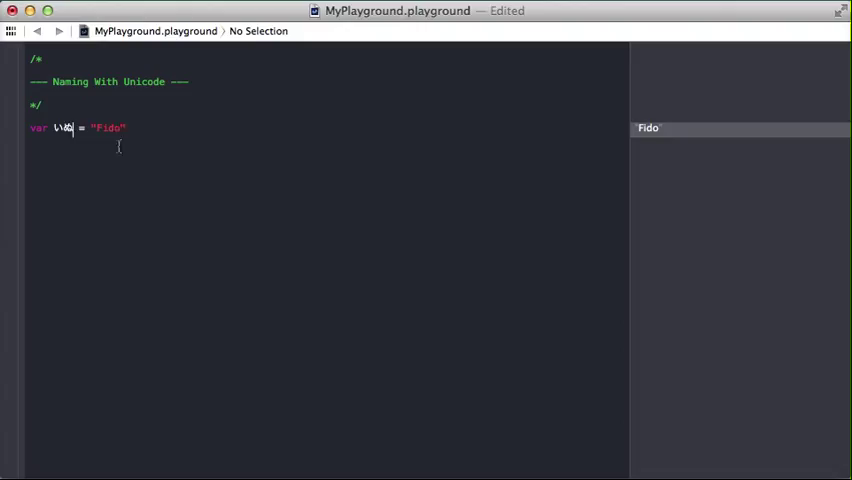
# Step: Select the "Fido" string value of the いぬ variable
pyautogui.doubleClick(108, 128)
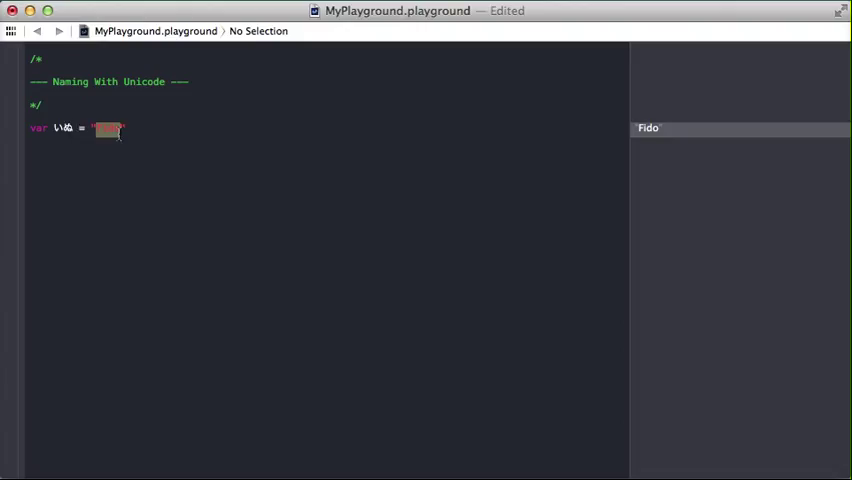